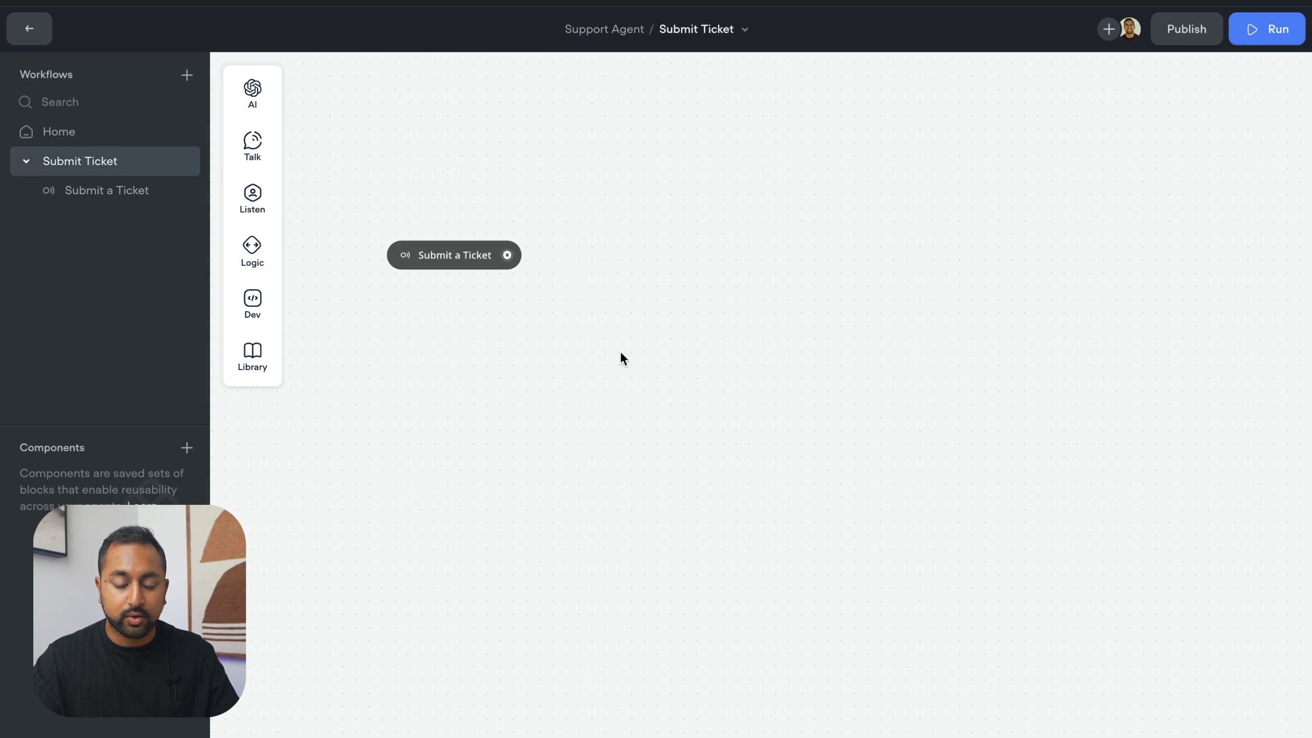
- Add a message block after the start with an intro and 'Please enter your email below'
{"action": "left_click", "coordinate": [252, 146]}
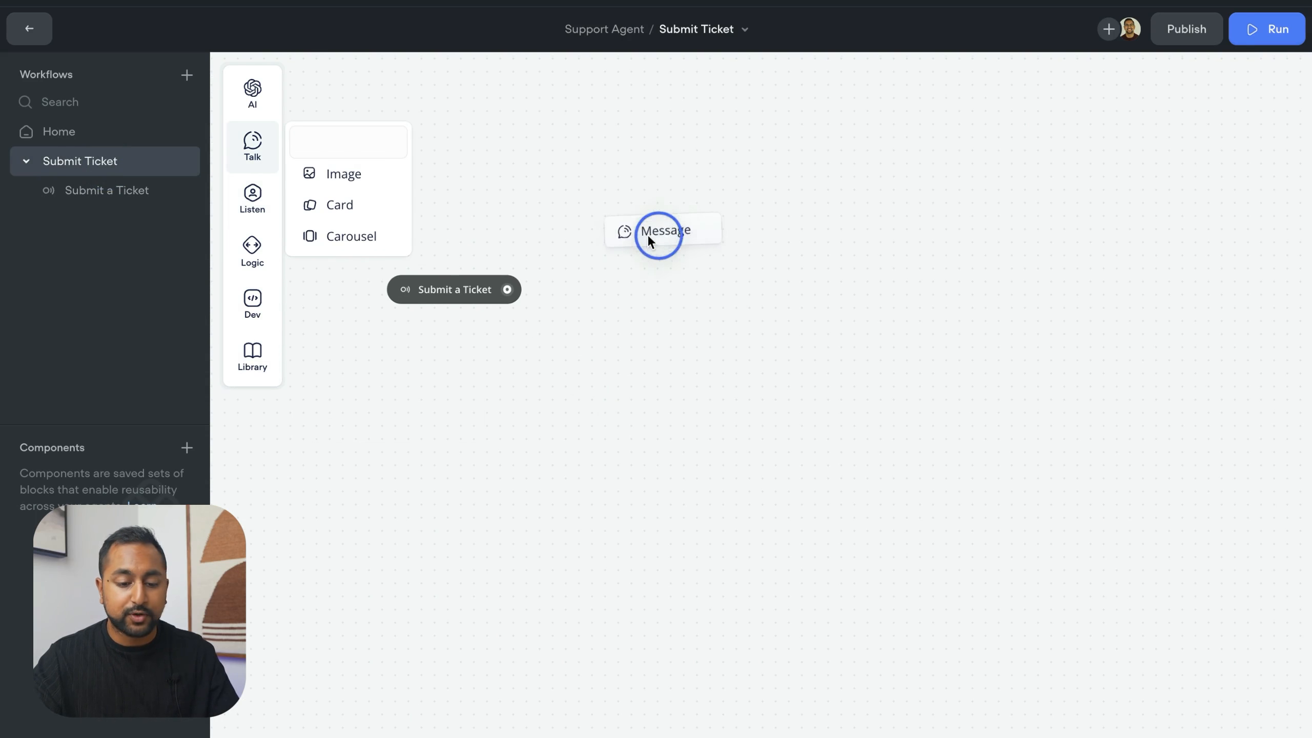
{"action": "left_click", "coordinate": [665, 229]}
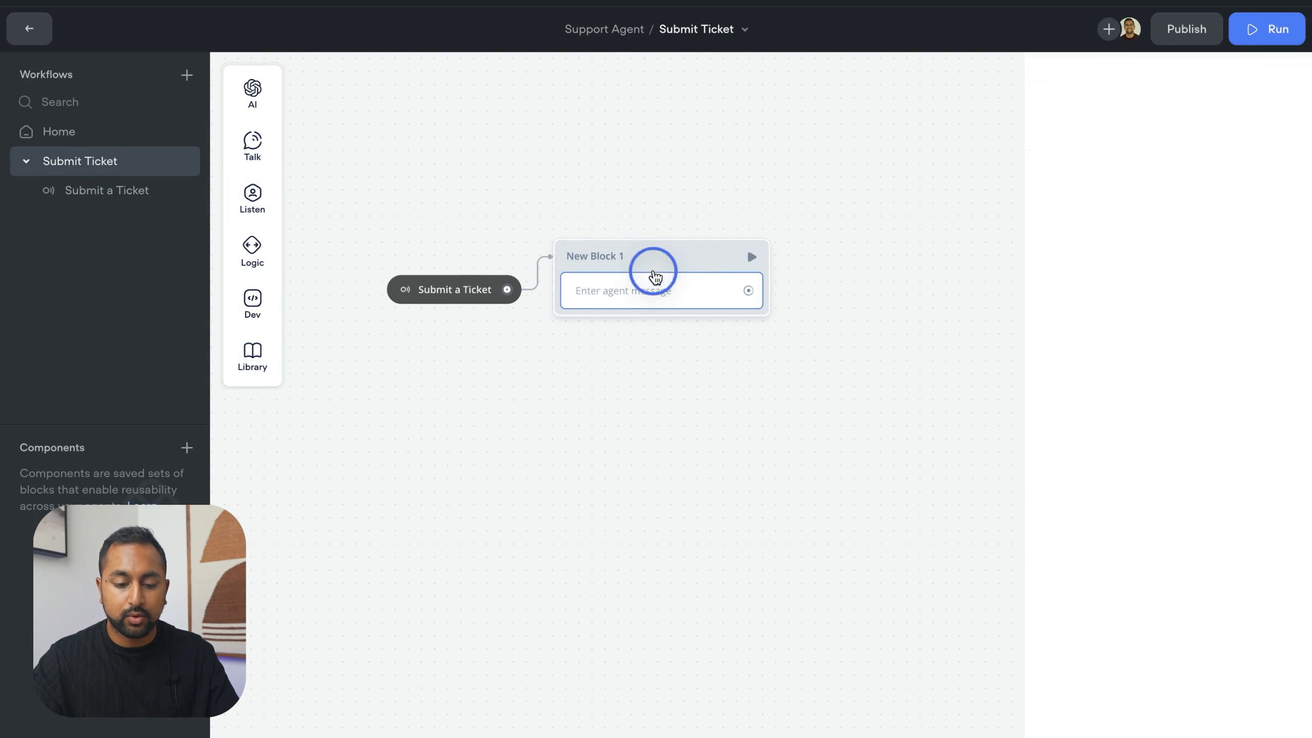
{"action": "left_click", "coordinate": [653, 290]}
{"action": "type", "text": "We need to collect a few pieces of information before we submit a ticket."}
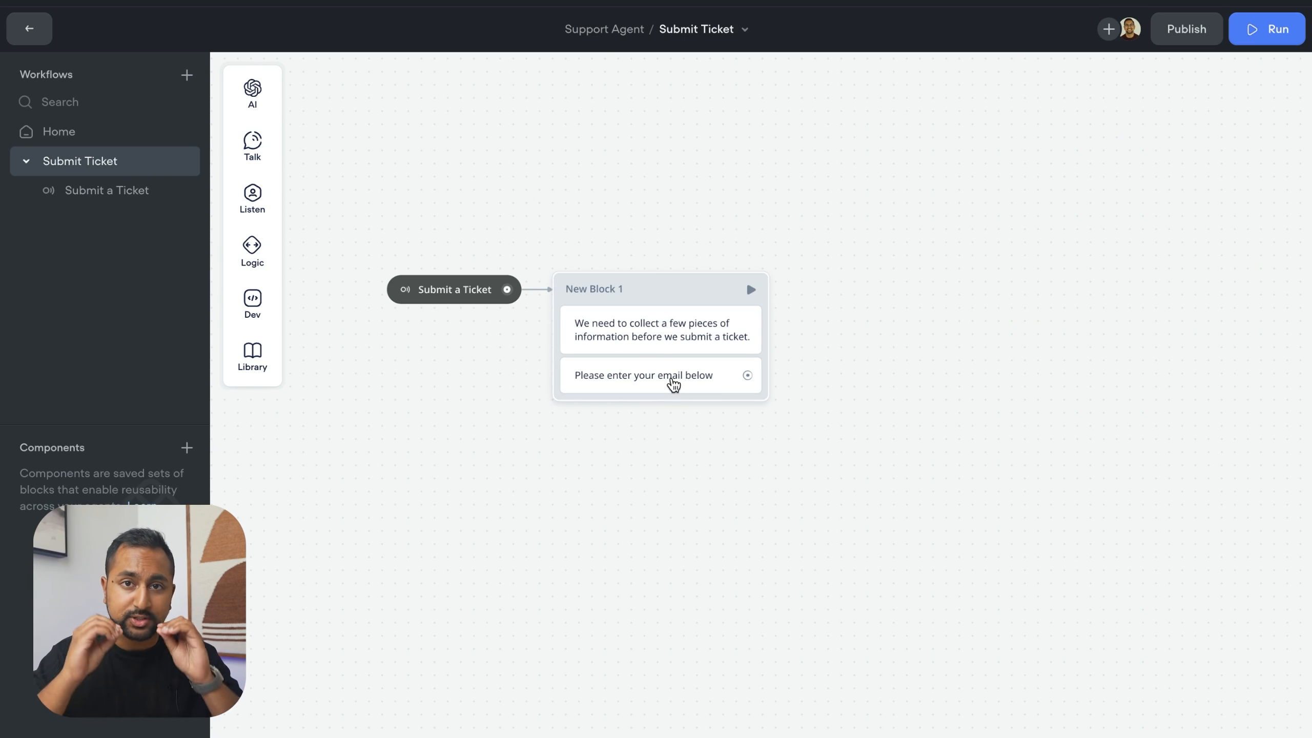
{"action": "left_click", "coordinate": [252, 143]}
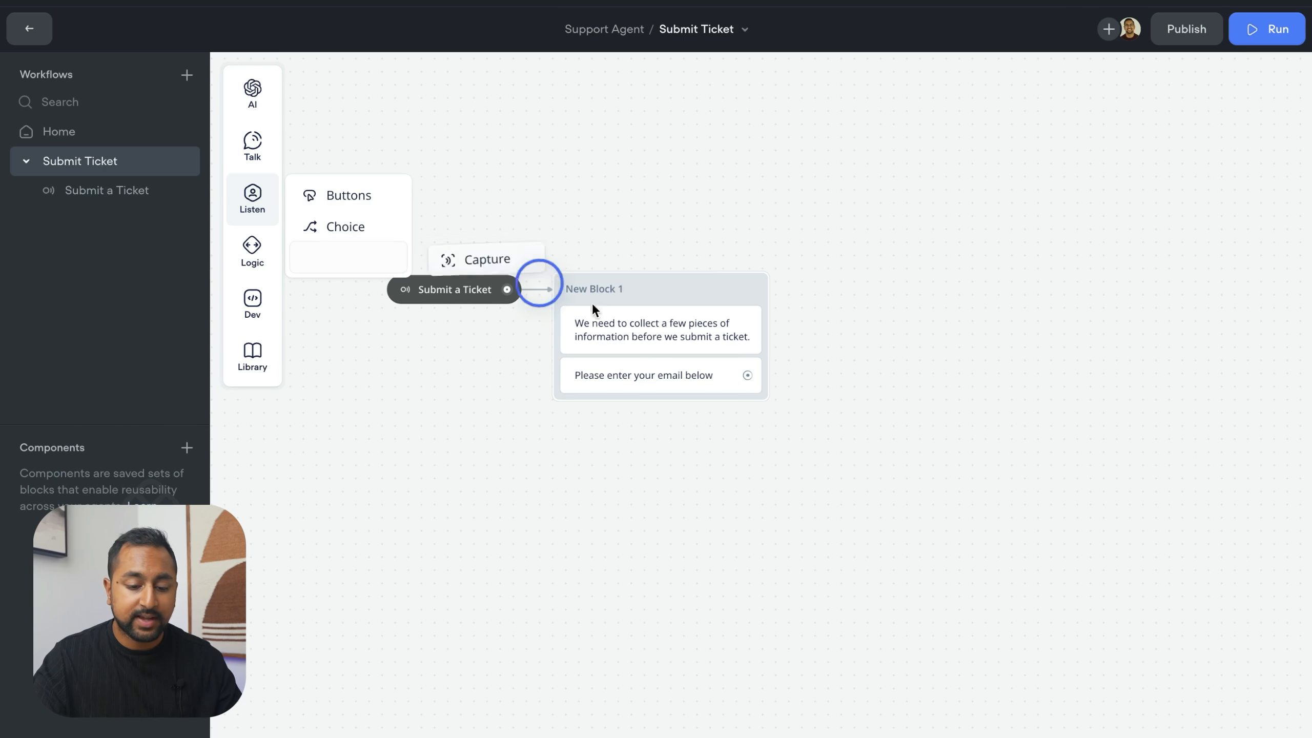
- Add a capture step for the entire user reply below the email request
{"action": "left_click", "coordinate": [484, 259]}
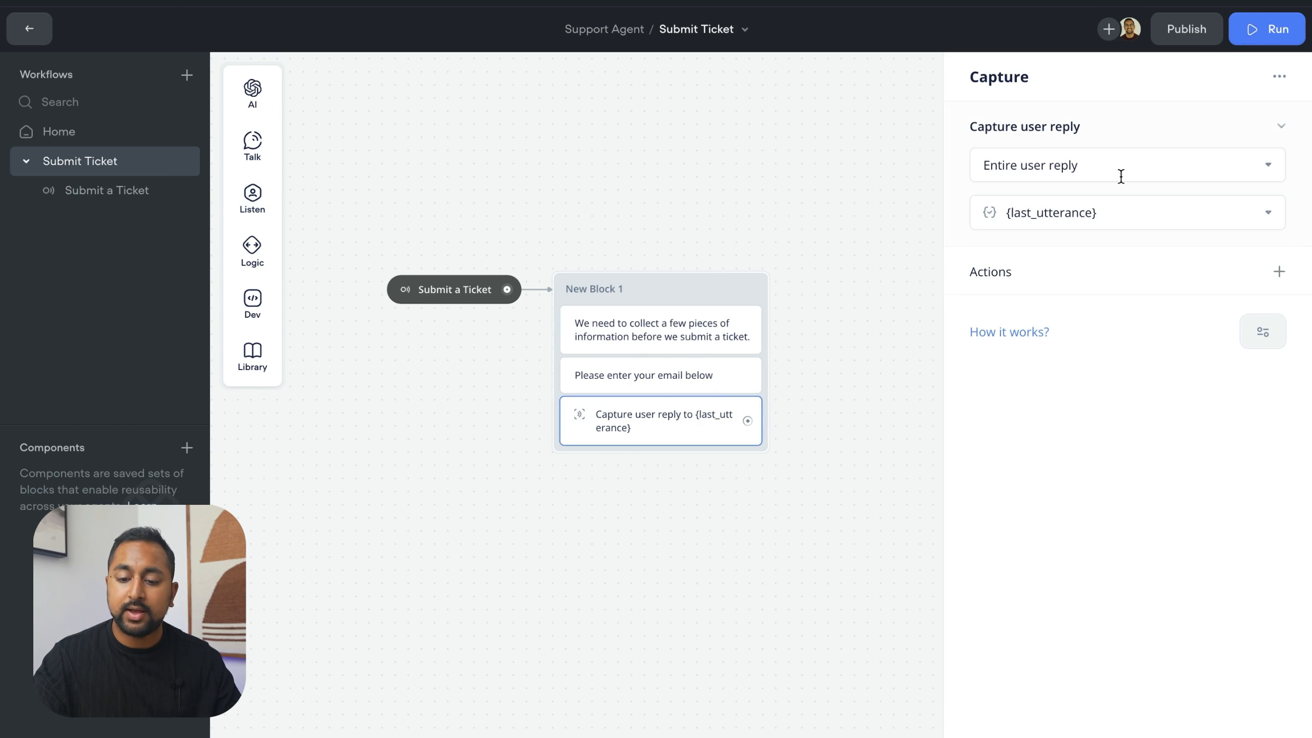
{"action": "mouse_move", "coordinate": [1031, 191]}
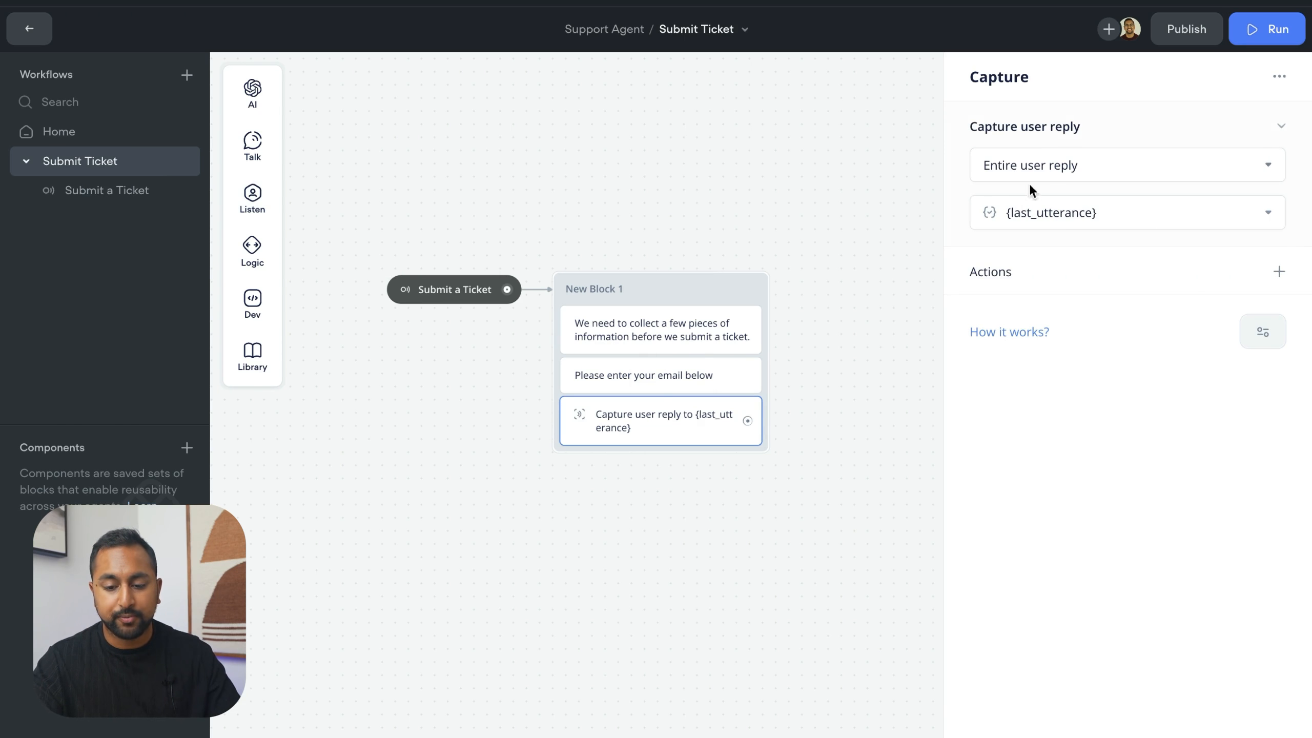
{"action": "mouse_move", "coordinate": [1082, 237]}
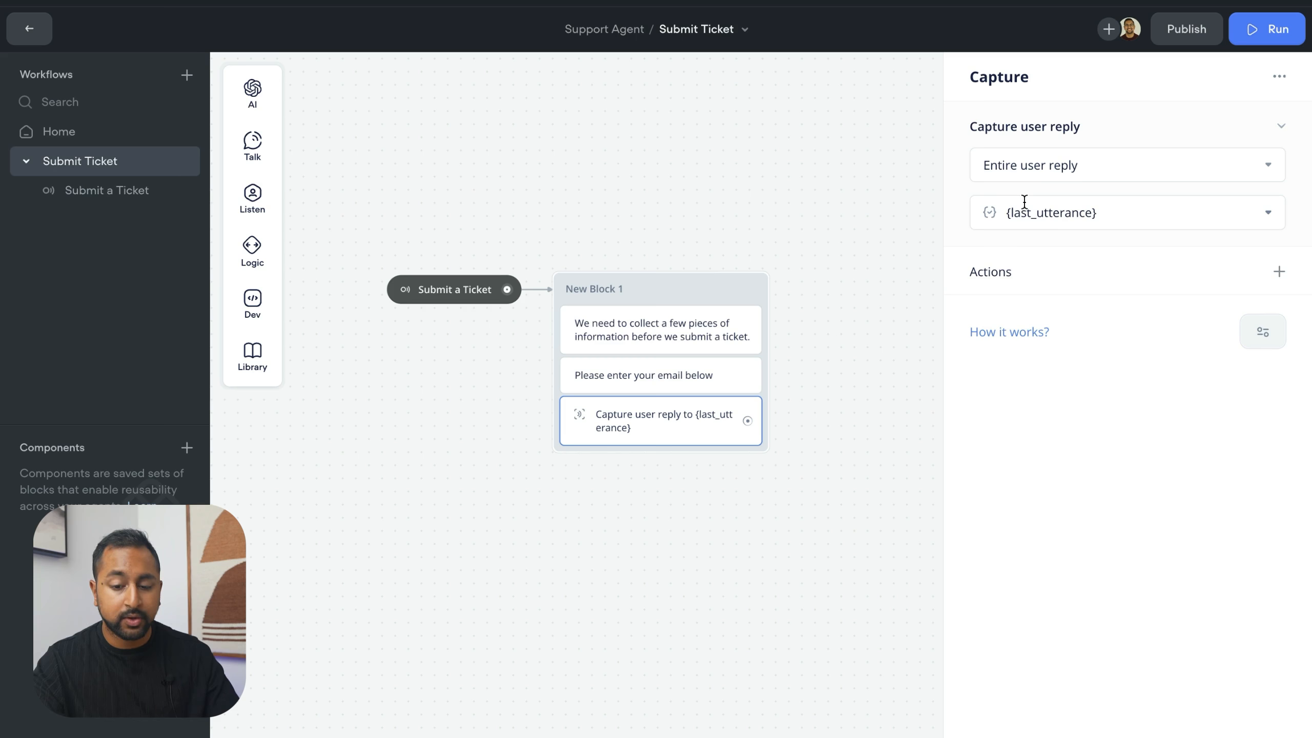
{"action": "left_click", "coordinate": [1127, 212]}
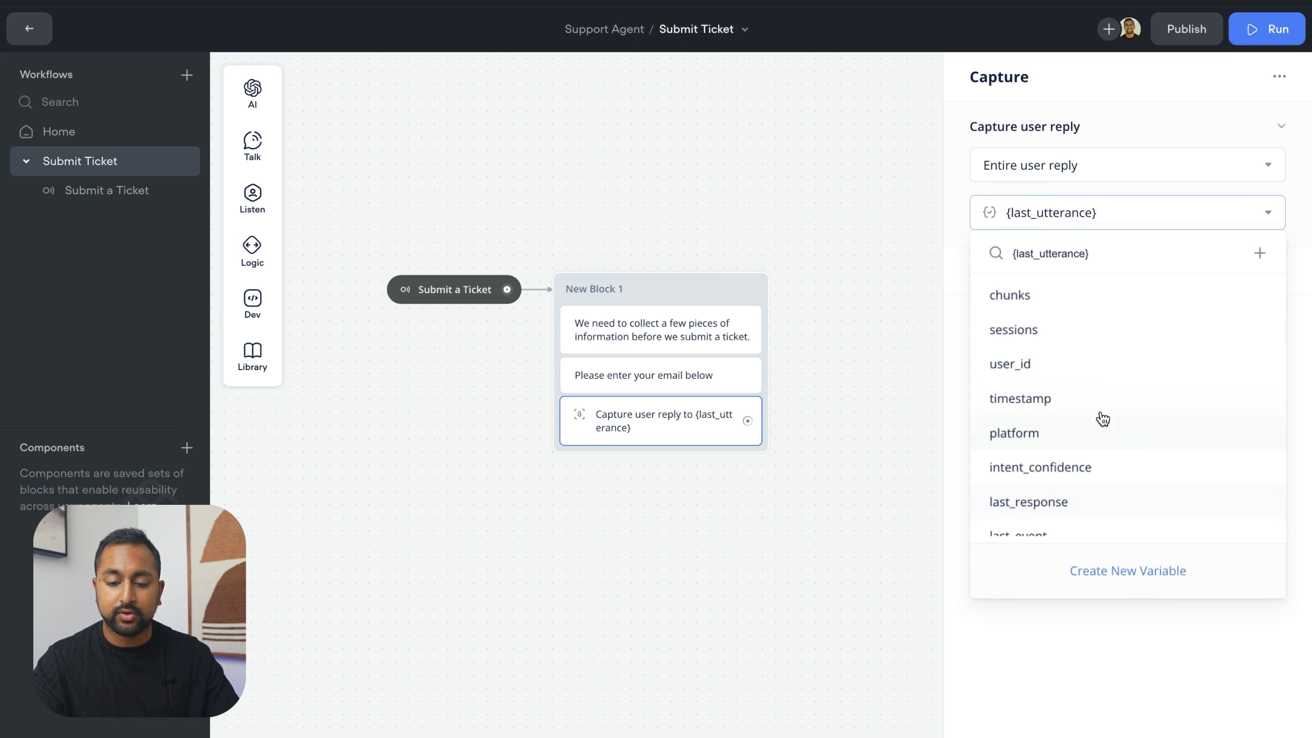
- Create a new 'email' variable with a description to store the captured reply
{"action": "left_click", "coordinate": [1127, 571]}
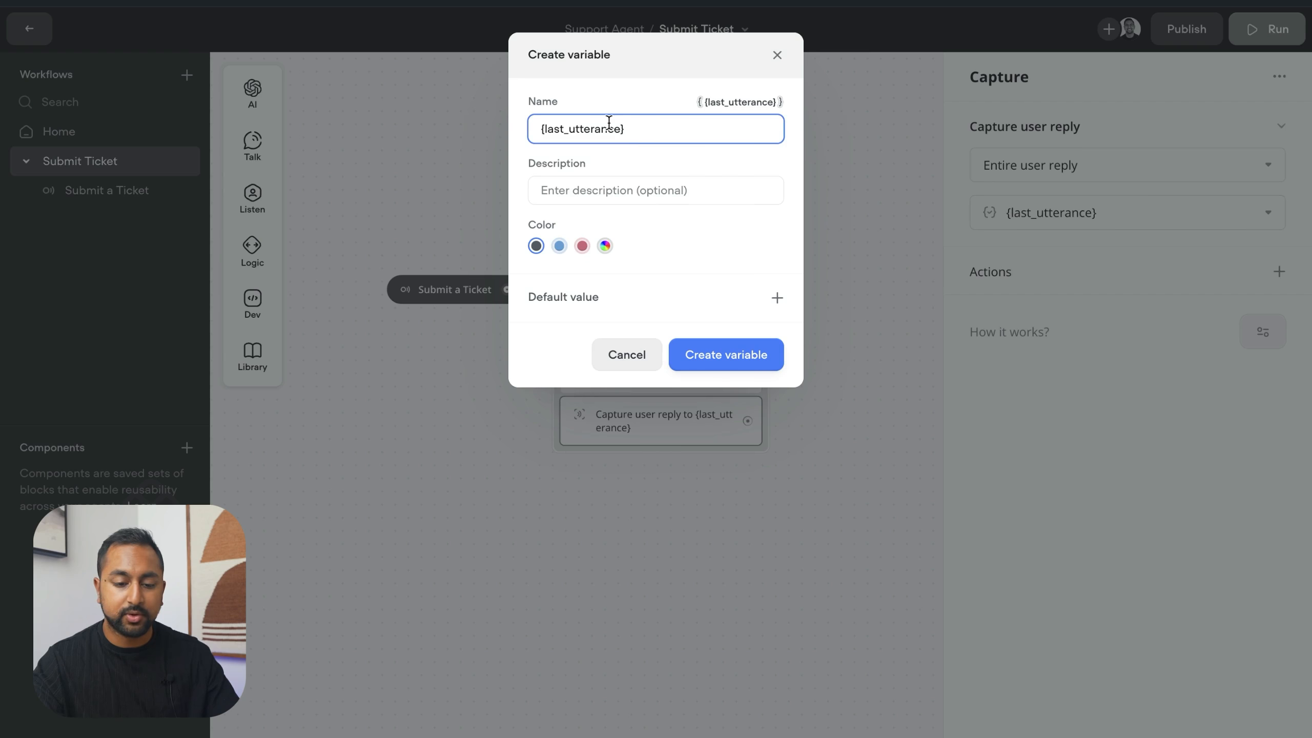
{"action": "type", "text": "email"}
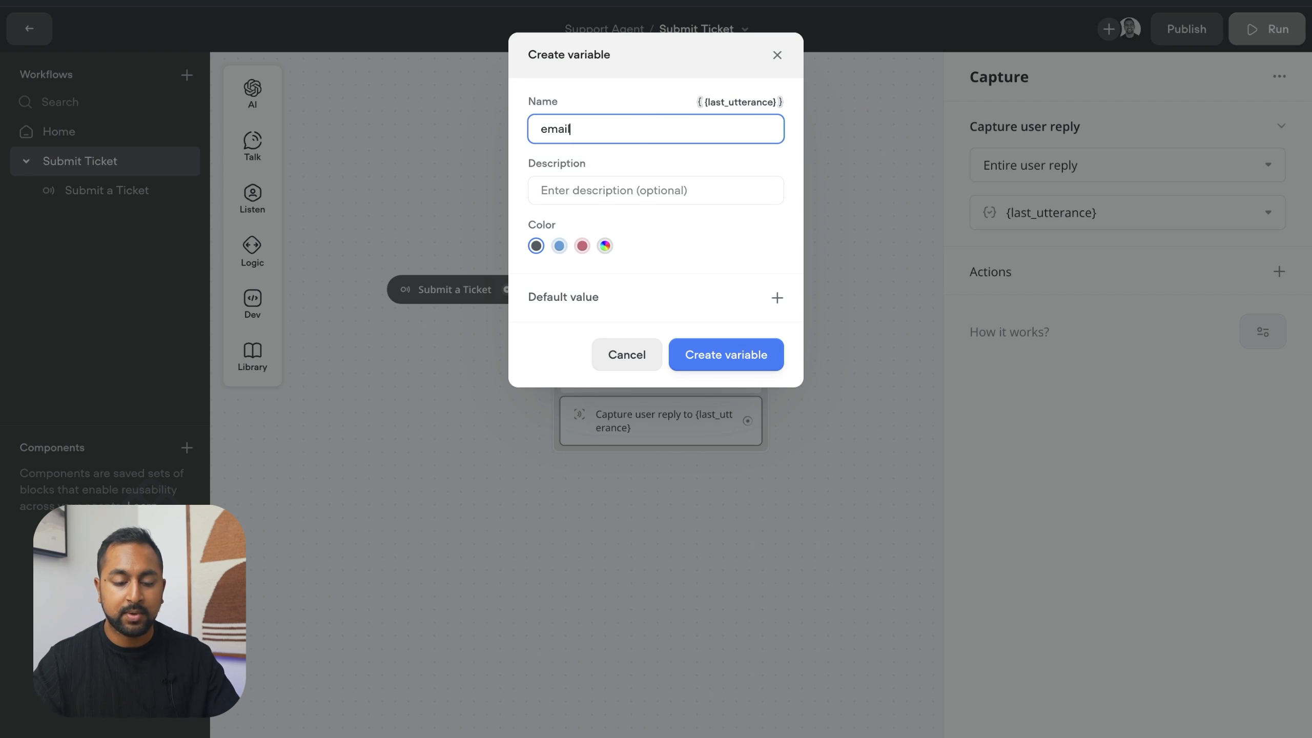
{"action": "type", "text": "customers email"}
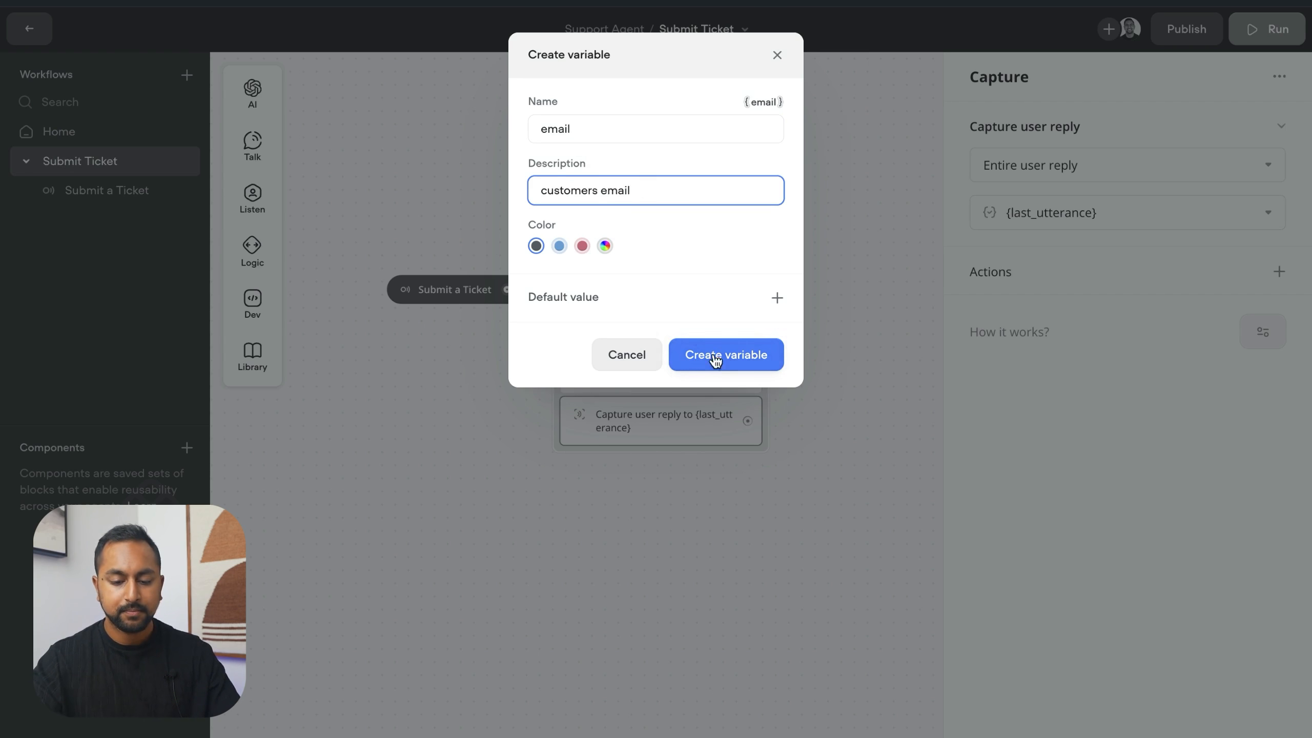
{"action": "left_click", "coordinate": [725, 355]}
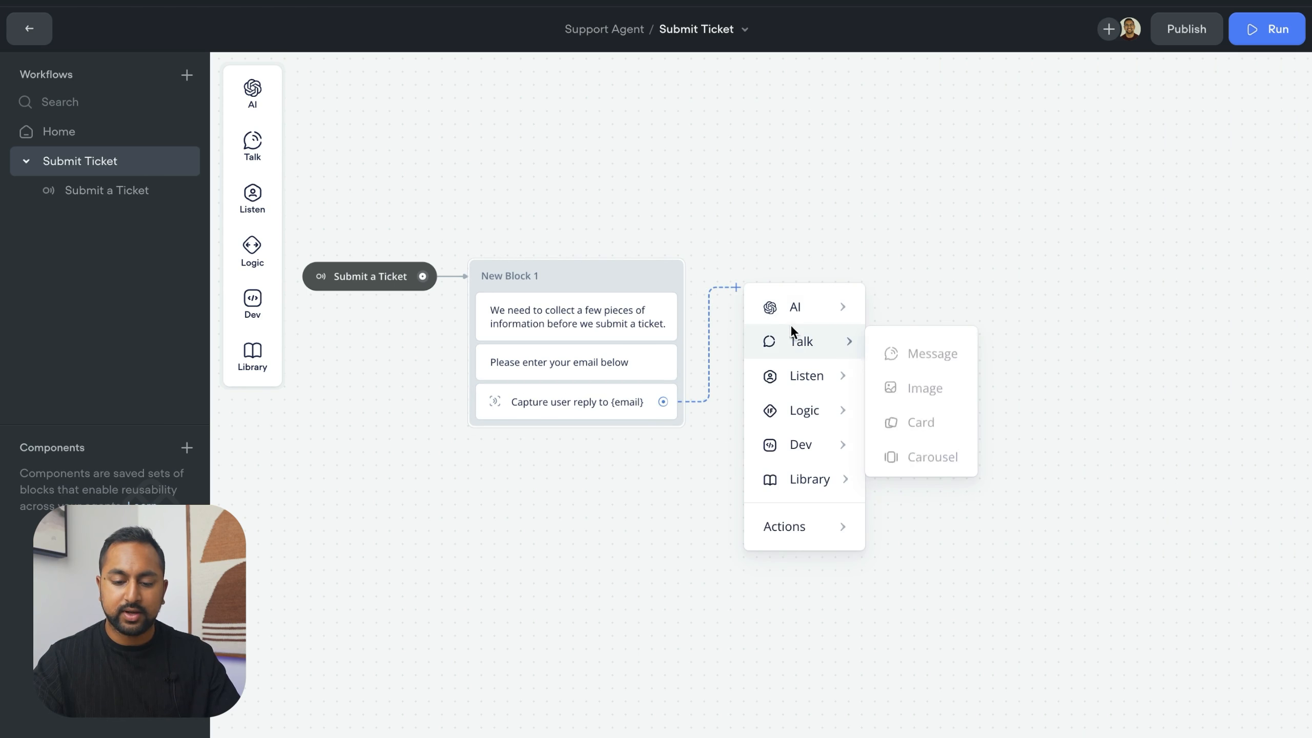
- Add a second message block echoing the captured variable and start a test run
{"action": "left_click", "coordinate": [932, 352]}
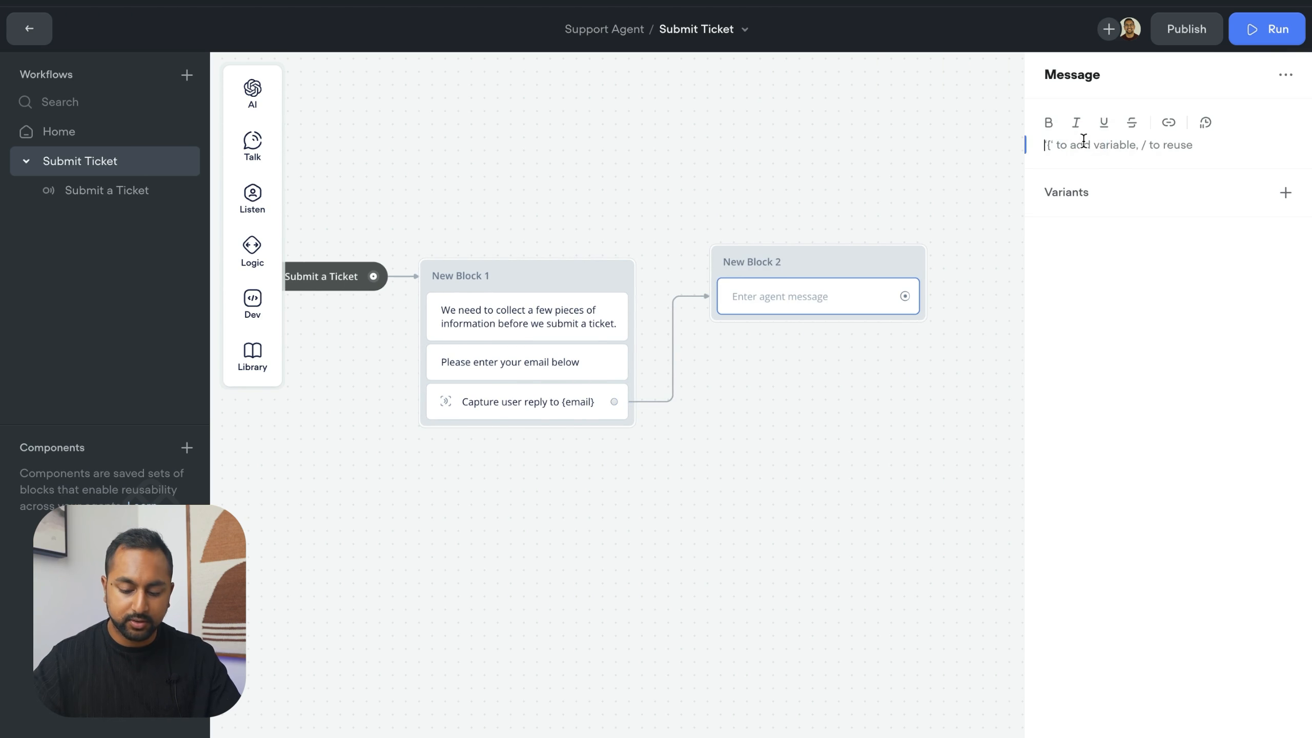
{"action": "type", "text": "{mes"}
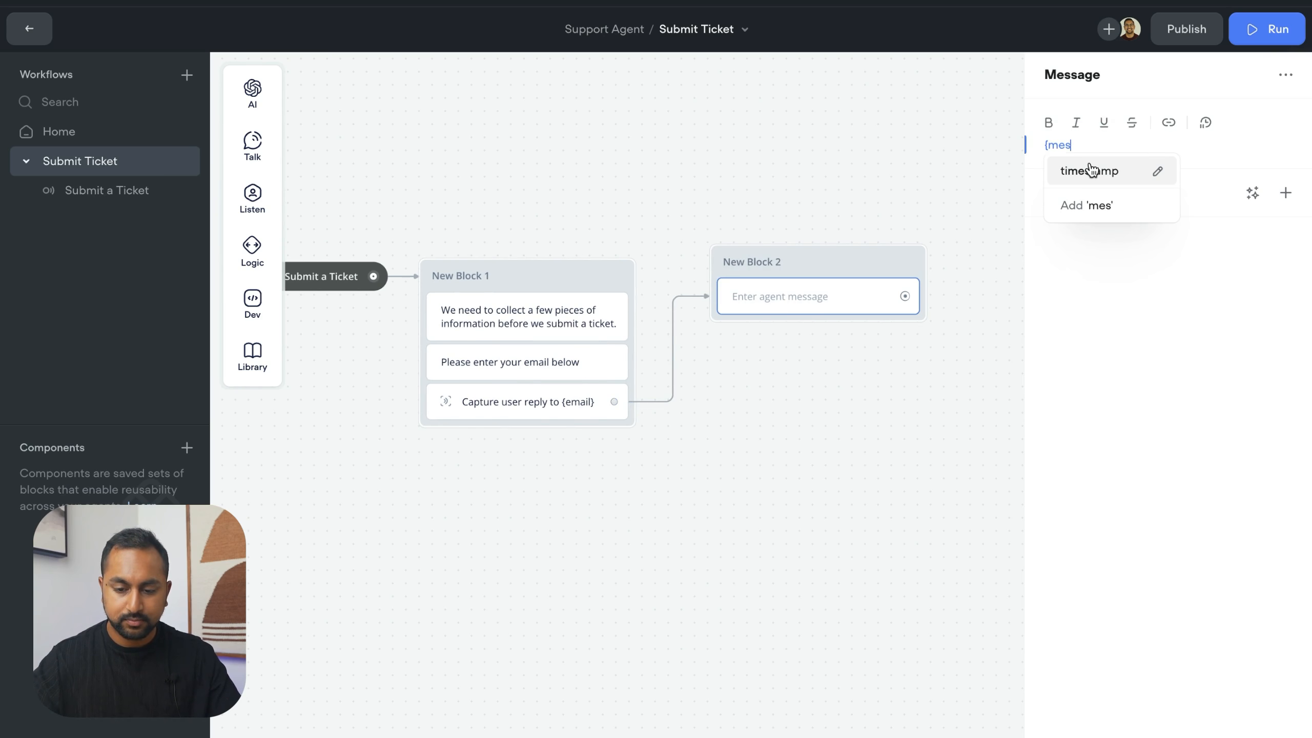
{"action": "left_click", "coordinate": [1269, 29]}
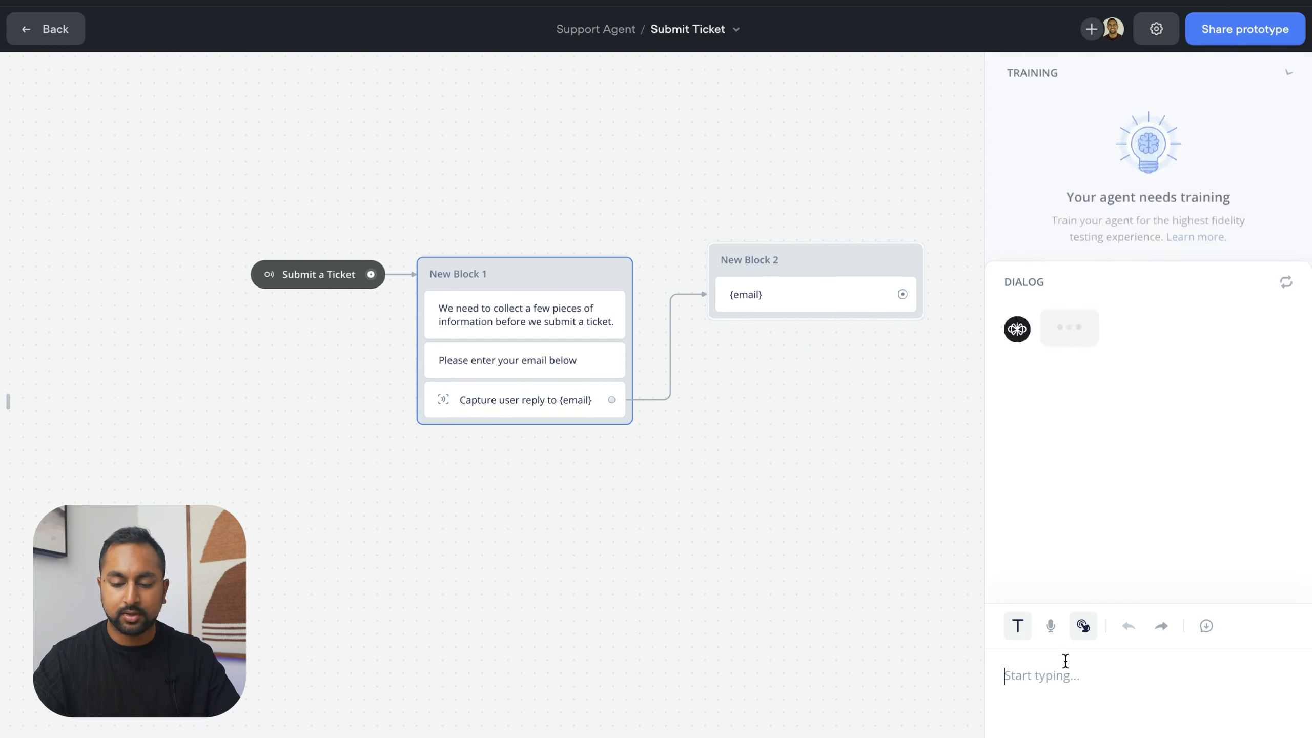
- Answer the email prompt with 'daniel' in the test conversation
{"action": "type", "text": "daniel"}
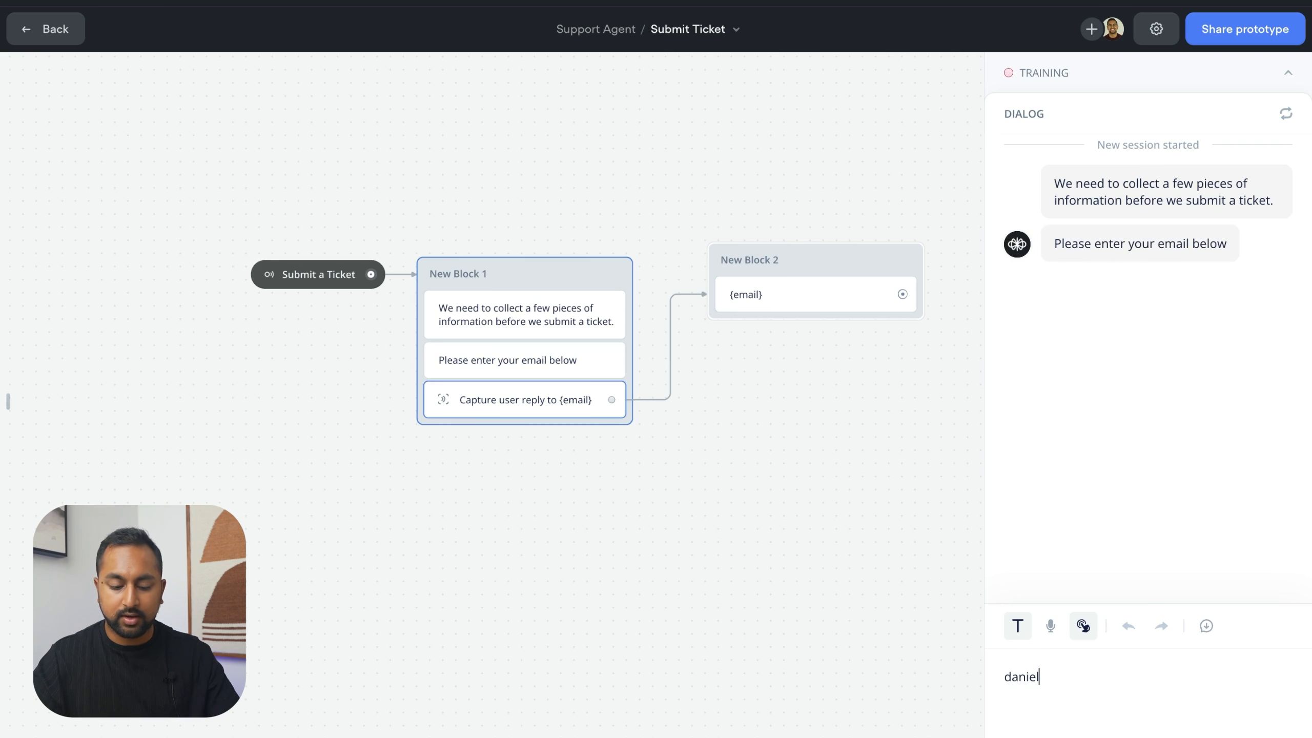
{"action": "key", "text": "Enter"}
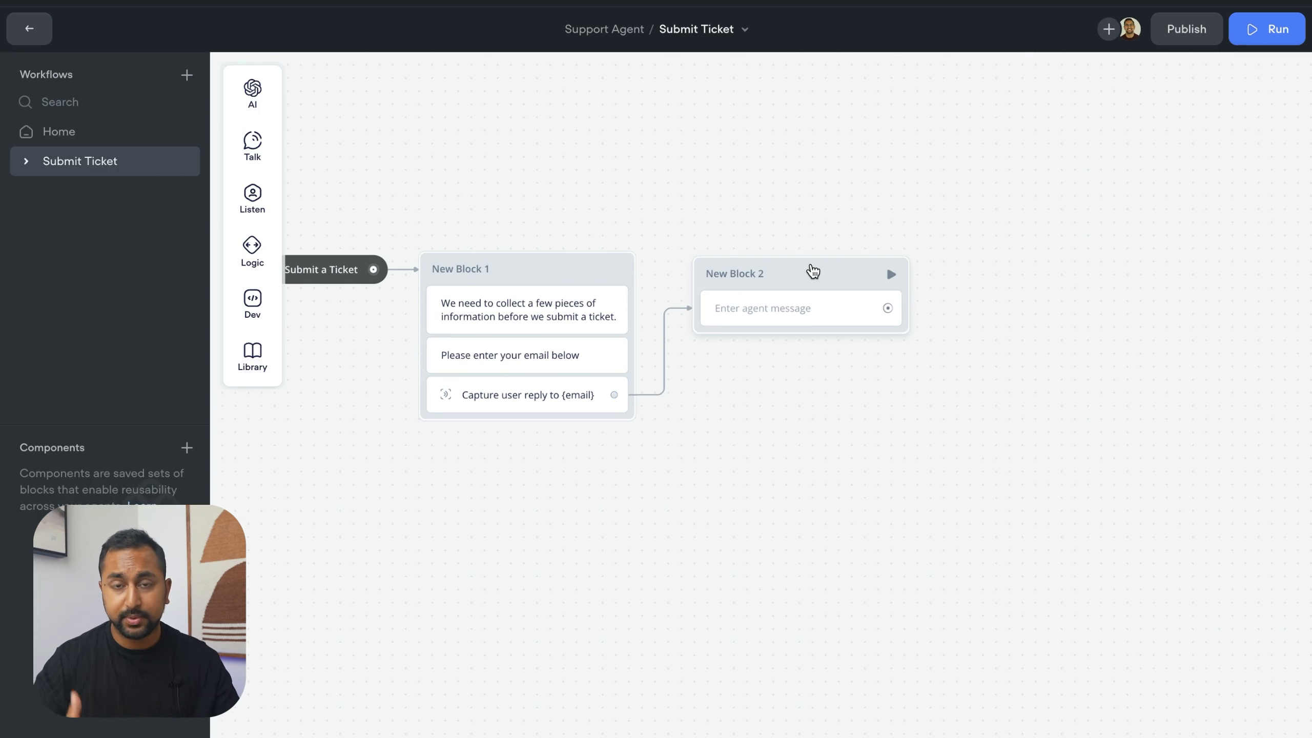
- Make New Block 2 say 'Please describe your issue.' and add a capture step below it
{"action": "left_click", "coordinate": [783, 308]}
{"action": "type", "text": "Please des"}
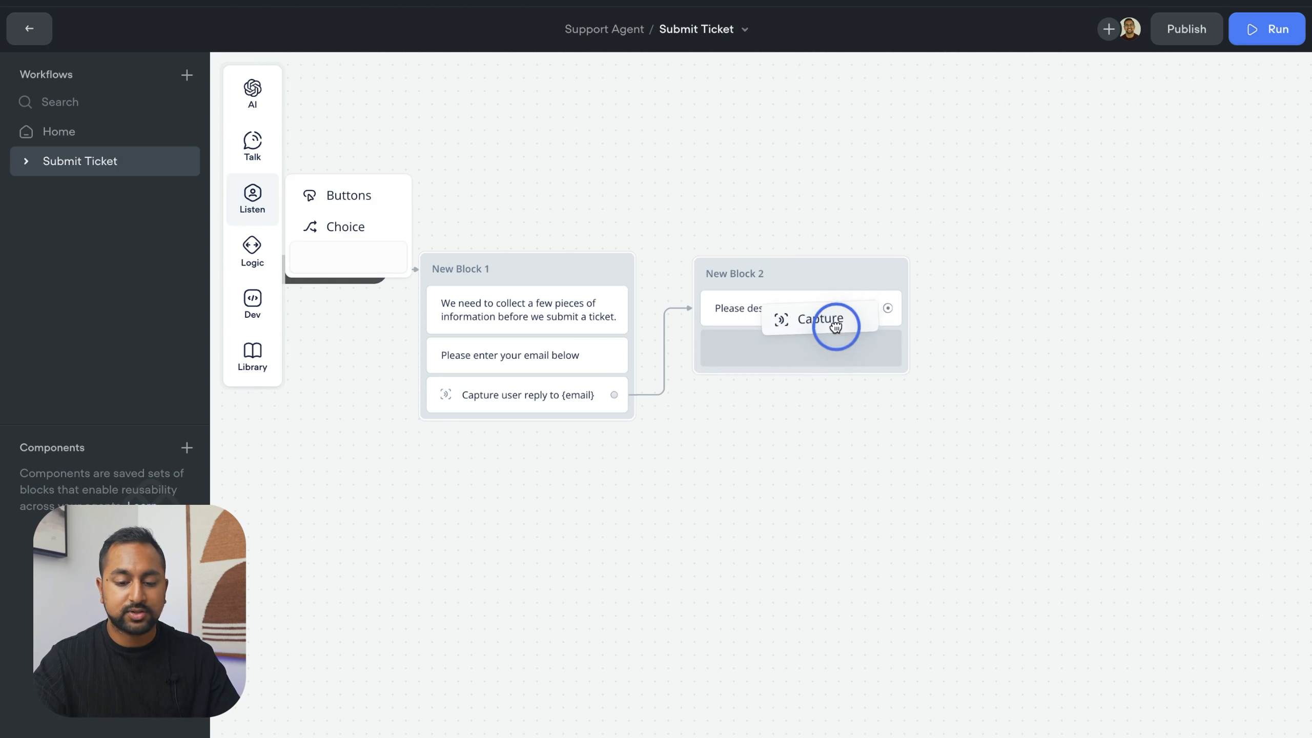
{"action": "left_click", "coordinate": [820, 325]}
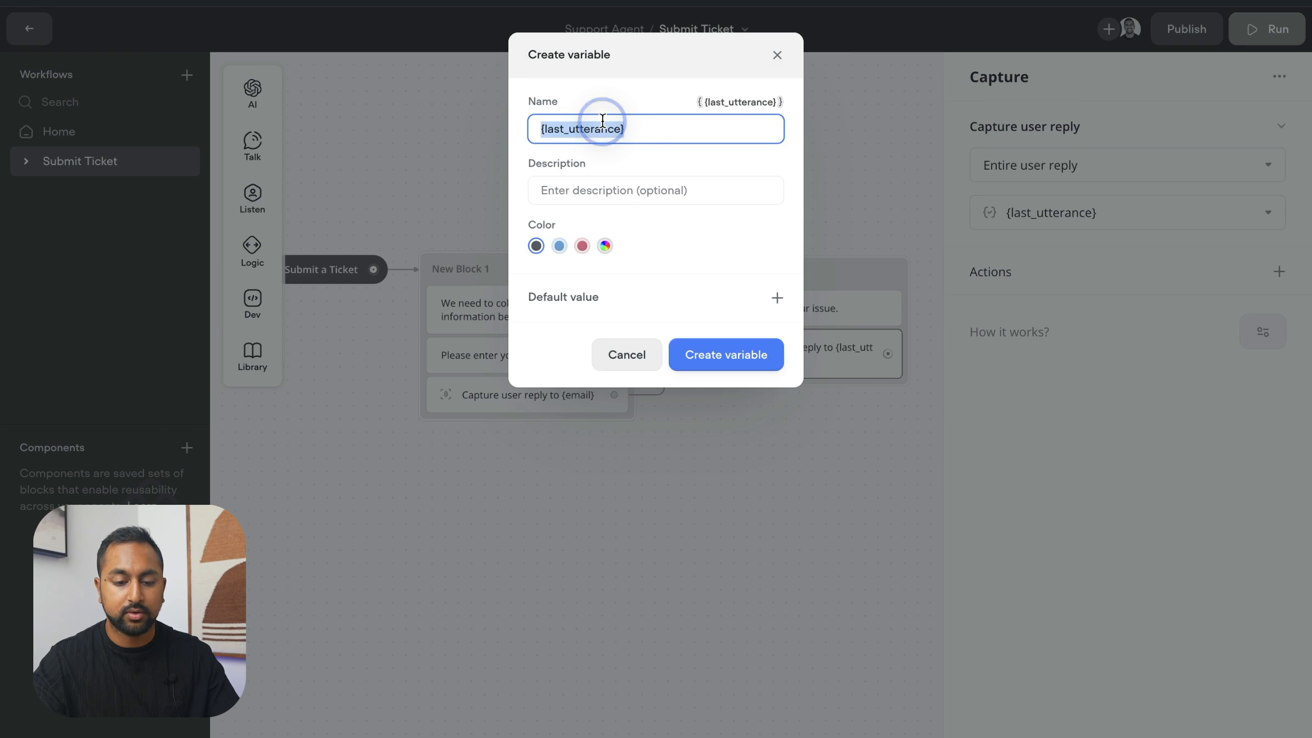
- Create a new 'issue' variable with a description for Block 2's captured reply
{"action": "type", "text": "cu"}
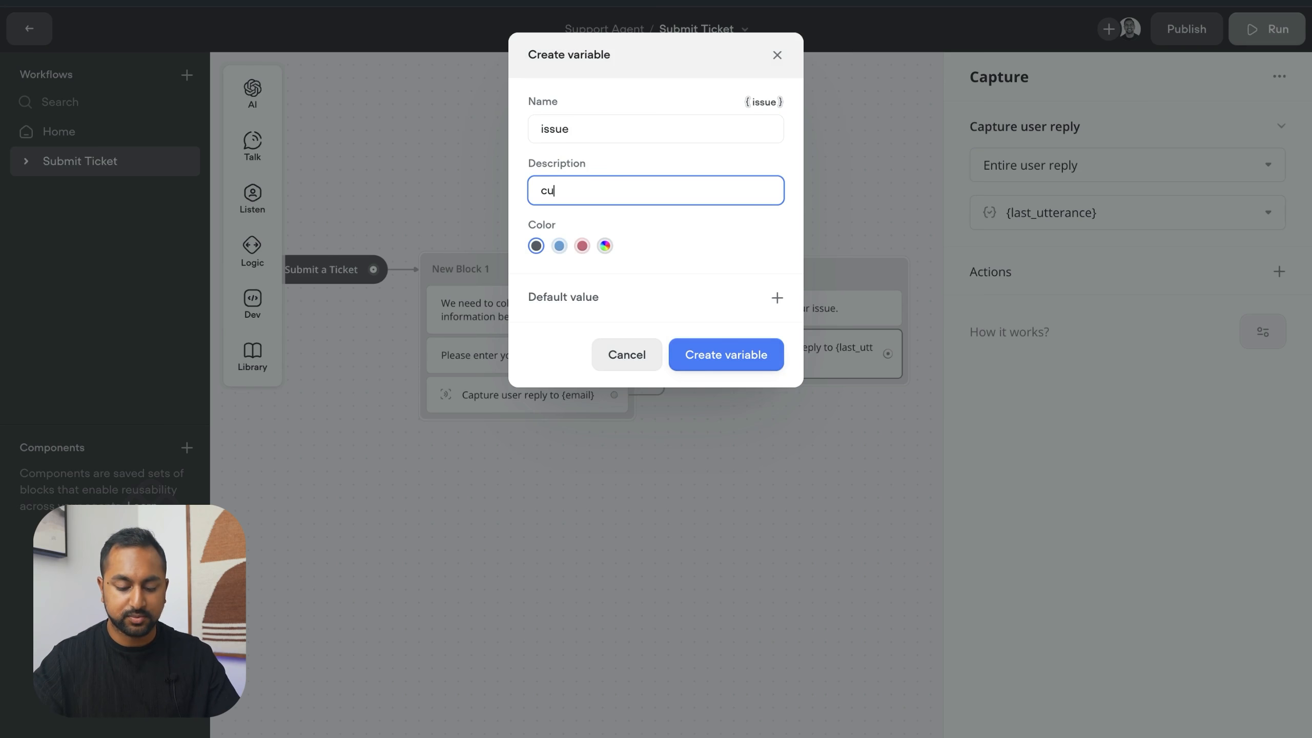
{"action": "left_click", "coordinate": [727, 354]}
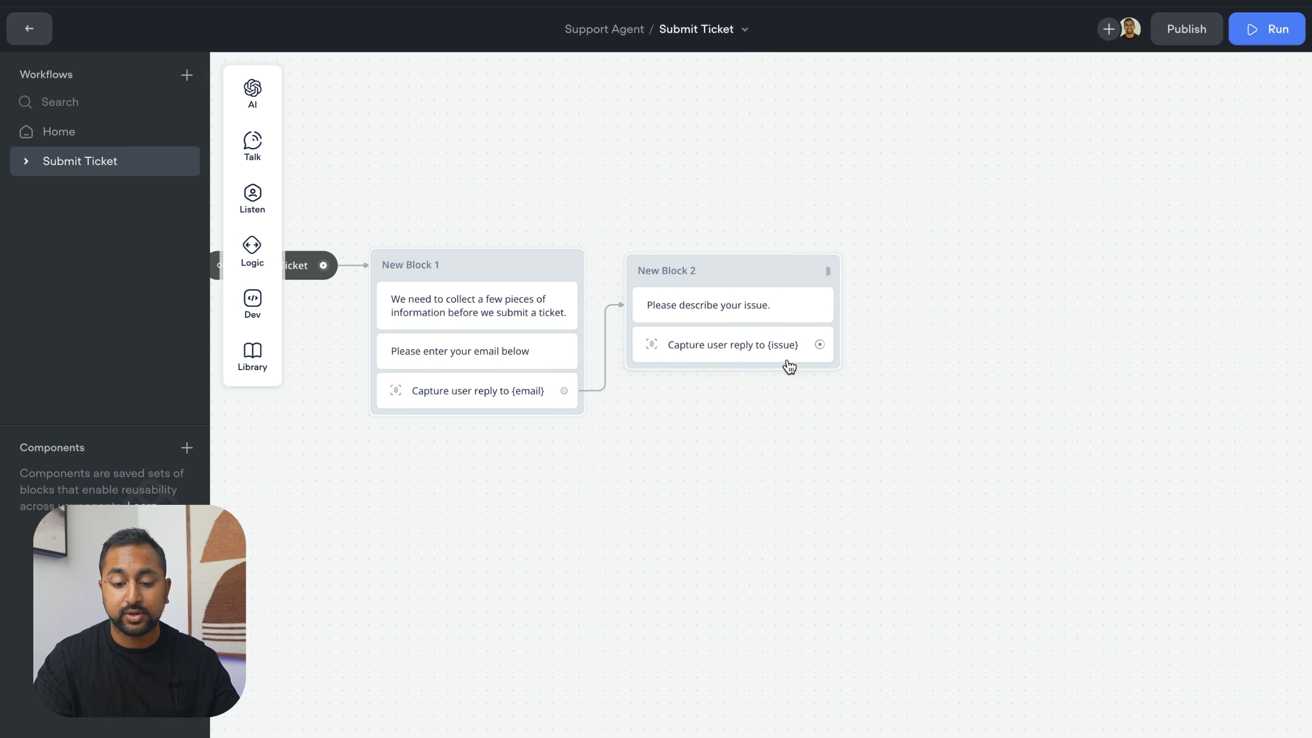
{"action": "left_click_drag", "start_coordinate": [789, 366], "coordinate": [782, 419]}
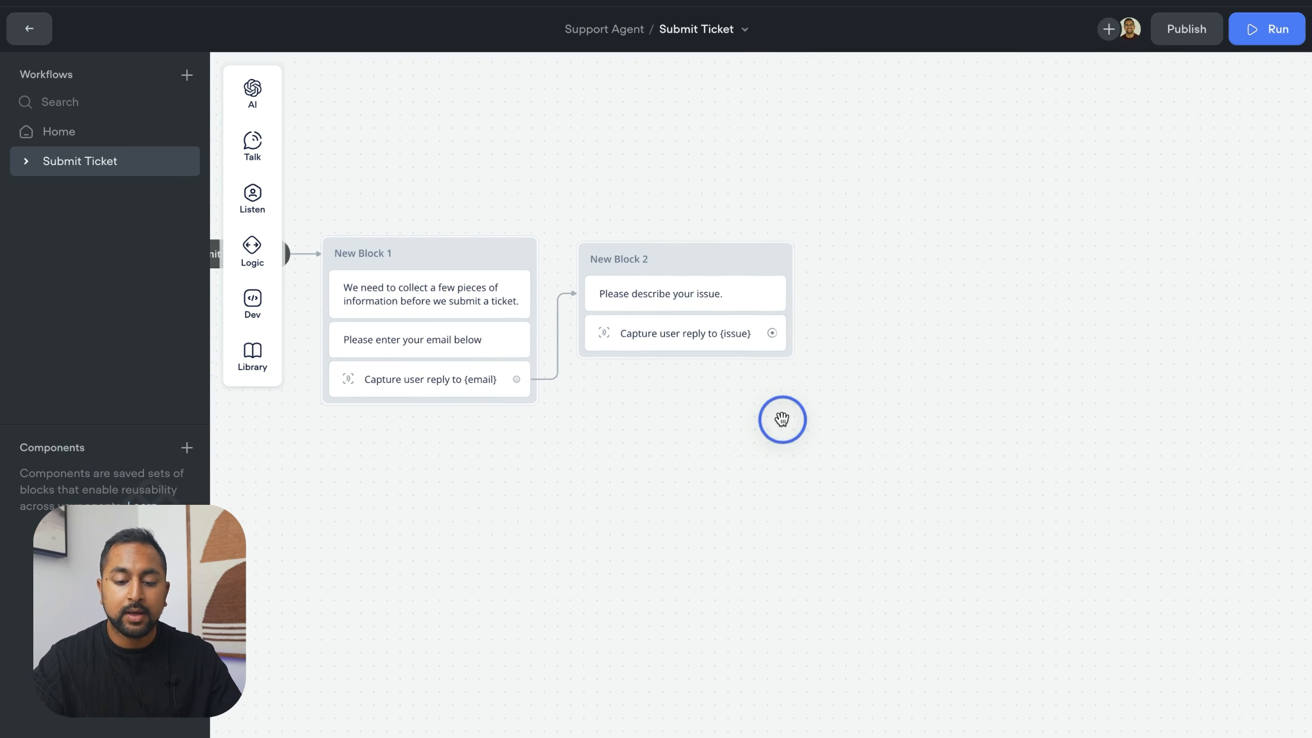